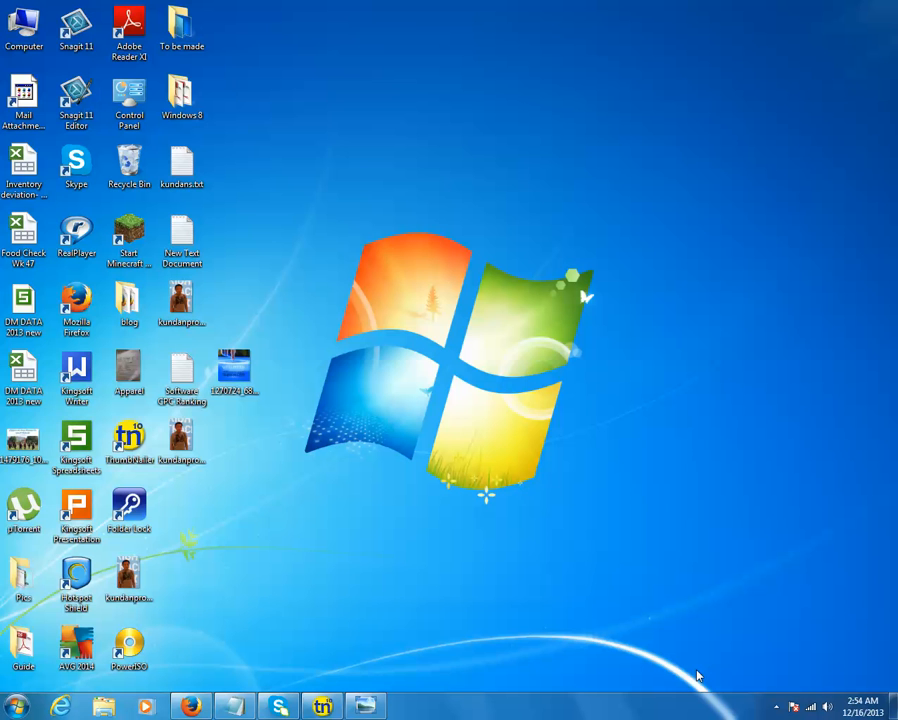
# - Launch Folder Lock from its desktop shortcut, bringing up the trial-version notice
pyautogui.click(128, 505)
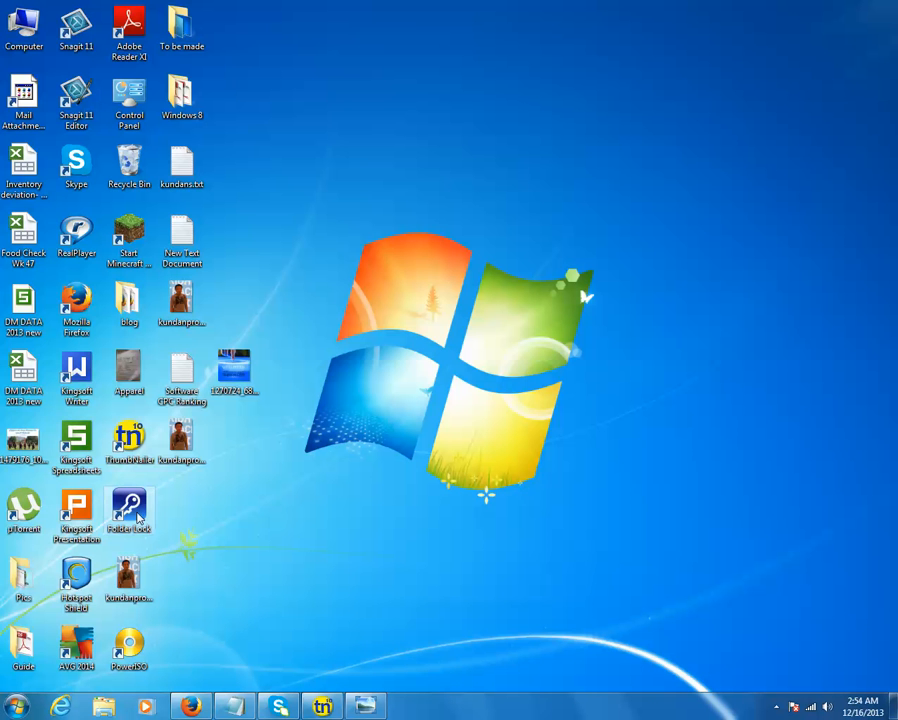
pyautogui.moveTo(308, 463)
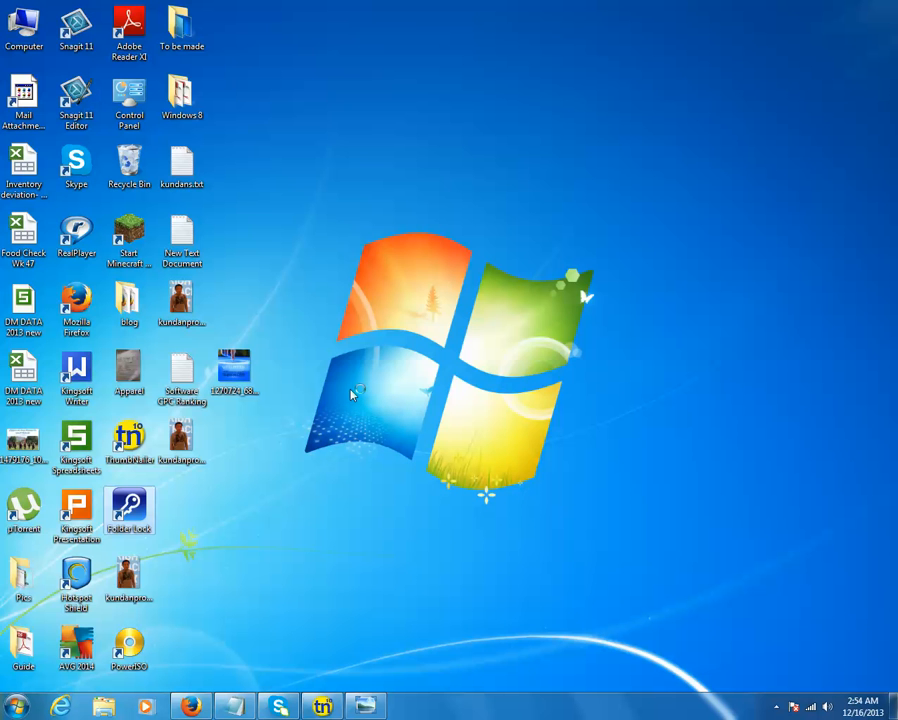
pyautogui.doubleClick(128, 510)
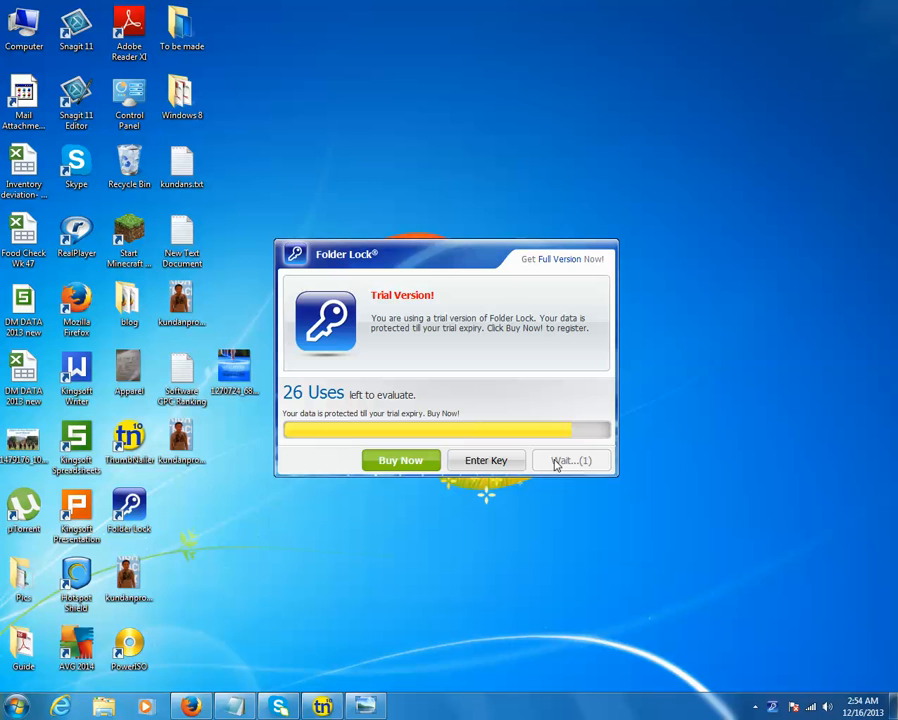
# - Continue the trial, submit the master password and reach the empty Lock Files list
pyautogui.click(570, 460)
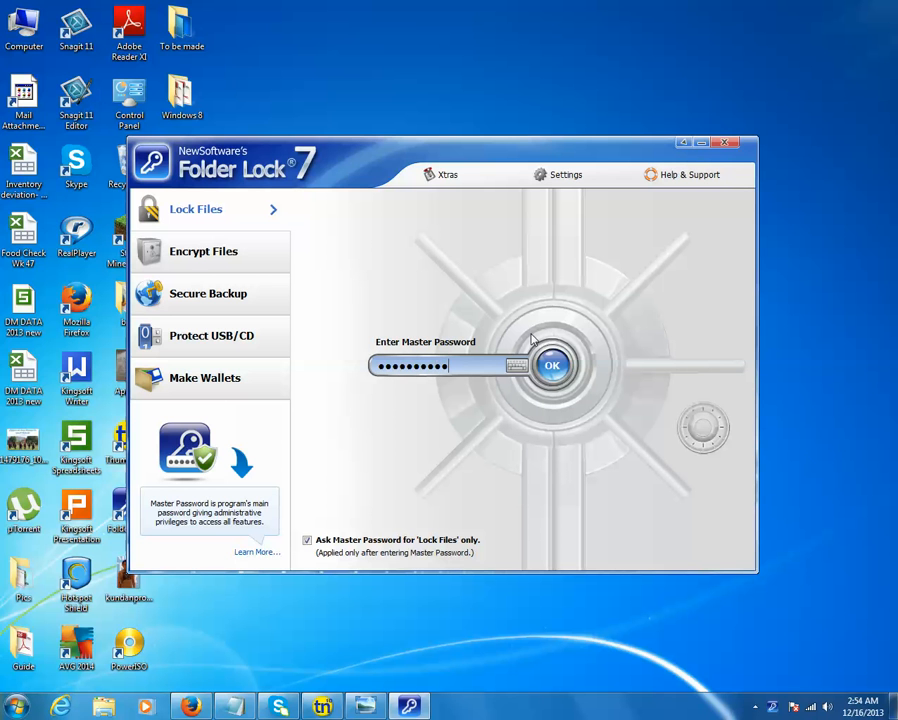
pyautogui.click(552, 366)
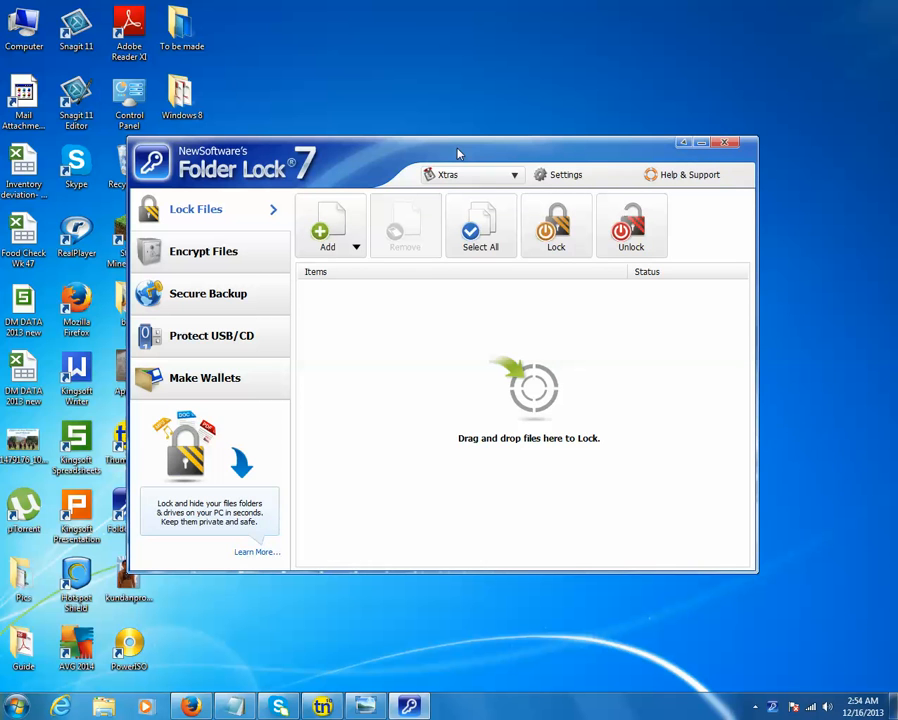
pyautogui.moveTo(455, 153); pyautogui.dragTo(565, 119)
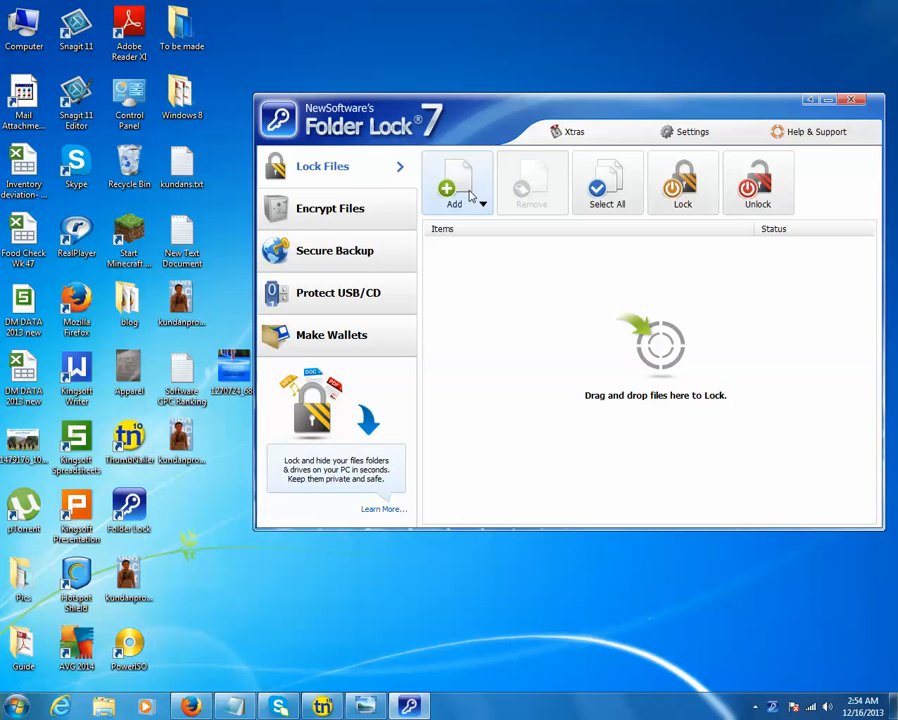
# - Choose Add Folder(s) from the Add menu to bring up the Browse for Folder dialog
pyautogui.click(456, 183)
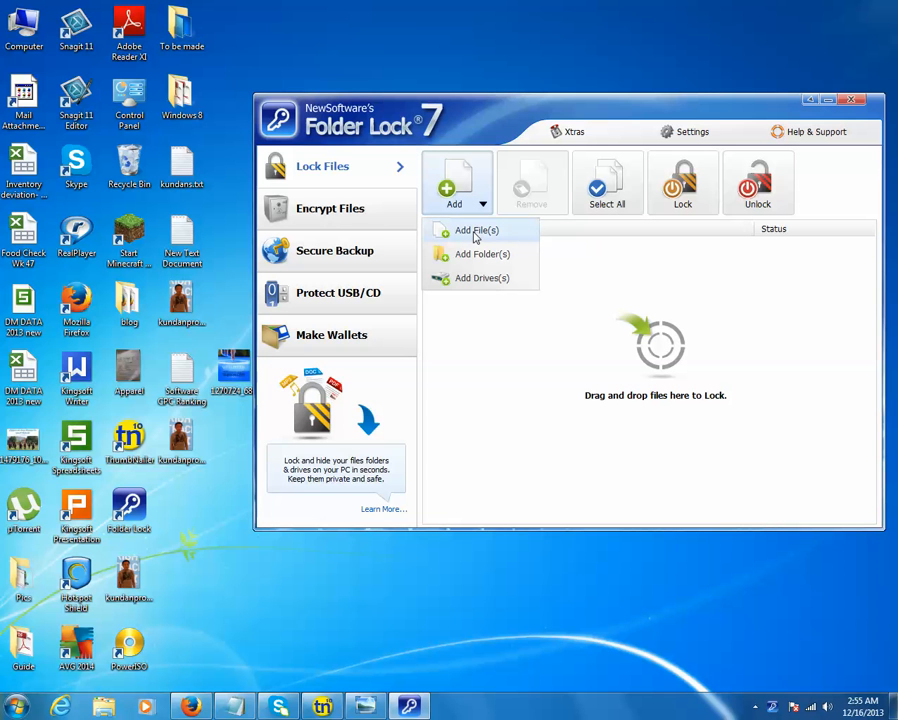
pyautogui.moveTo(481, 254)
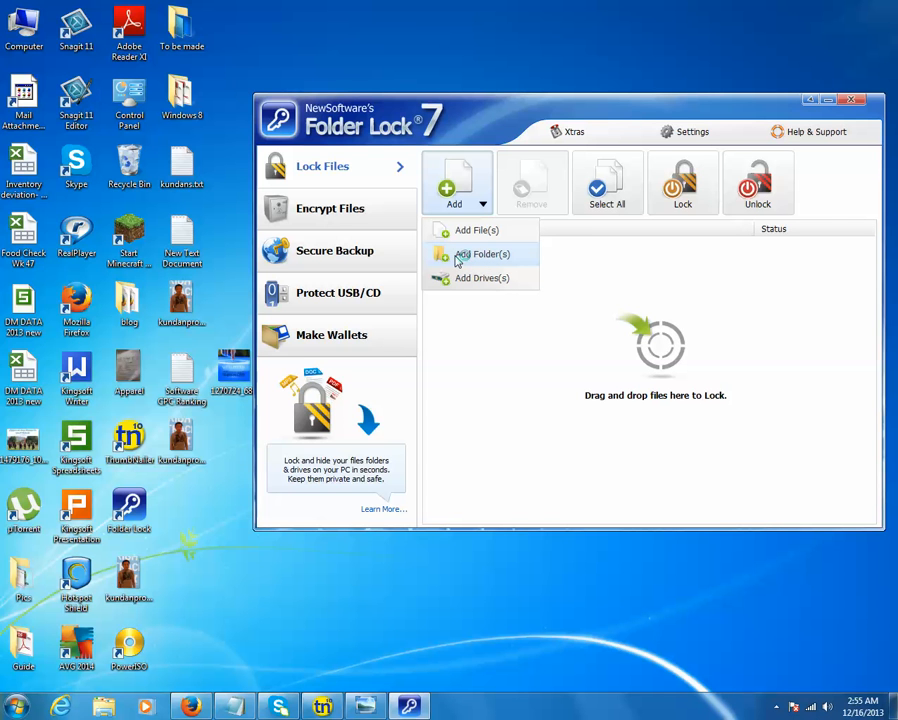
pyautogui.moveTo(481, 262)
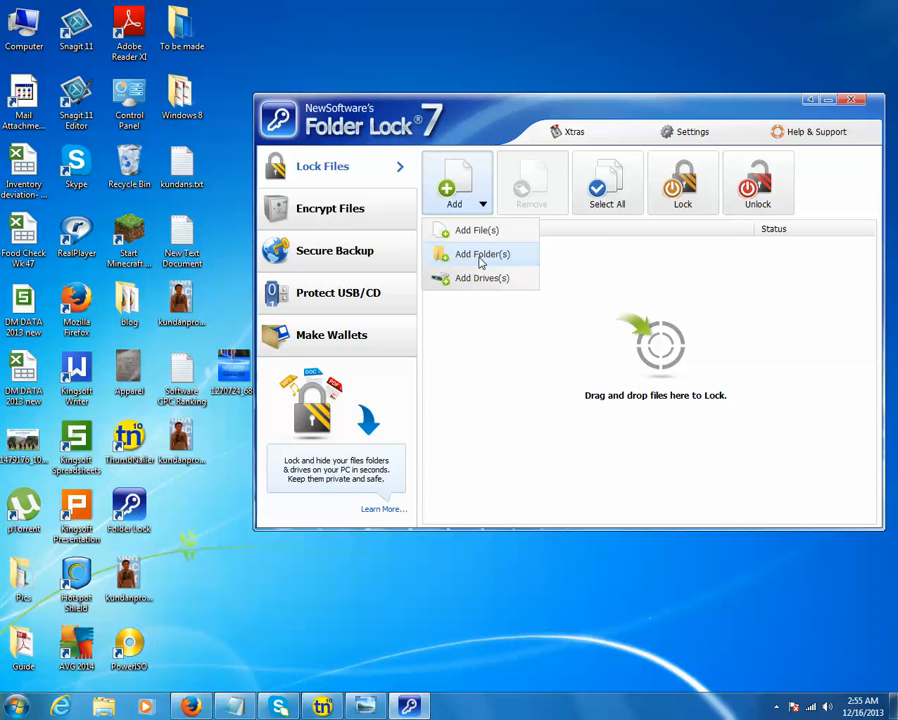
pyautogui.click(481, 254)
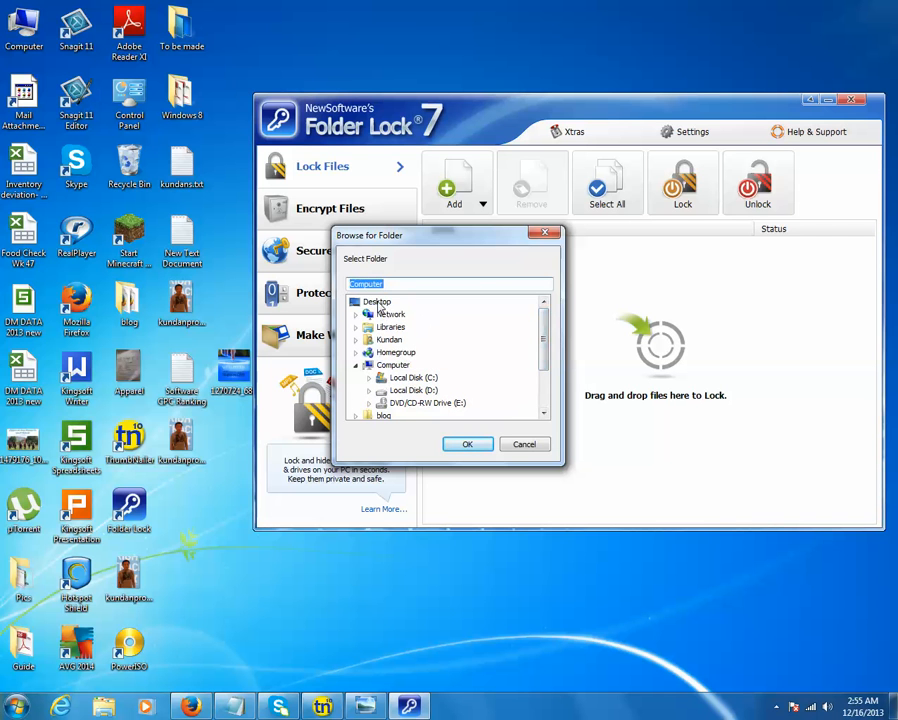
# - Add the desktop's Windows 8 folder so it appears in the list as Locked
pyautogui.scroll(-3)
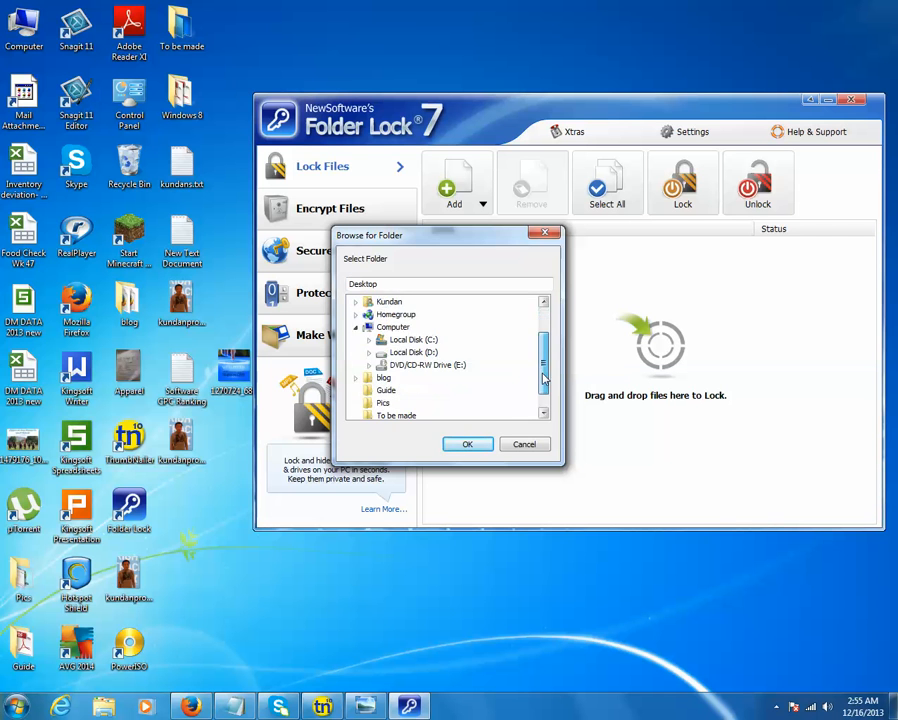
pyautogui.scroll(-3)
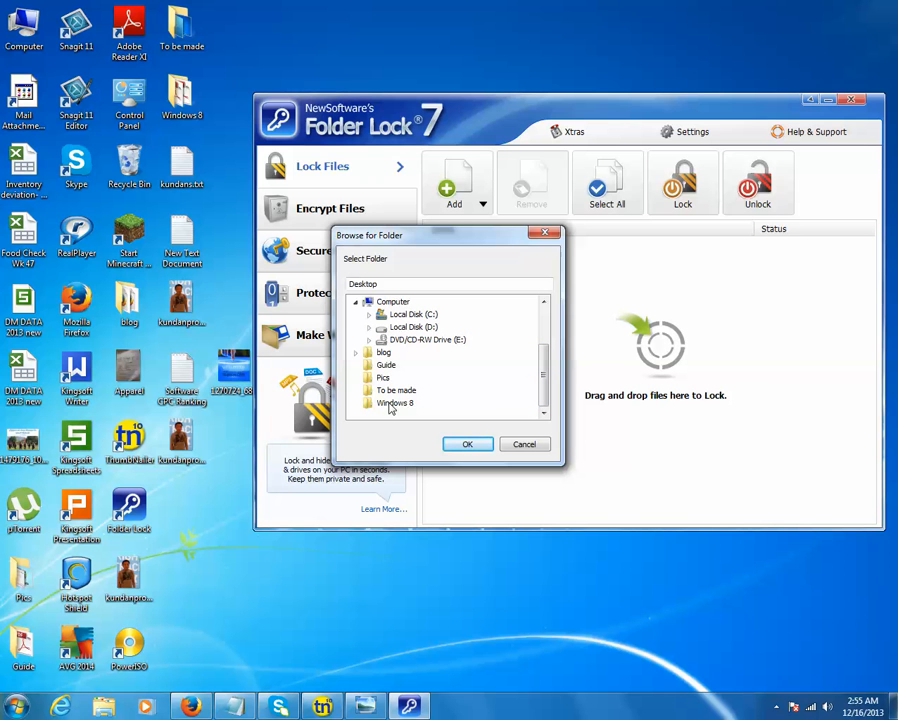
pyautogui.click(390, 403)
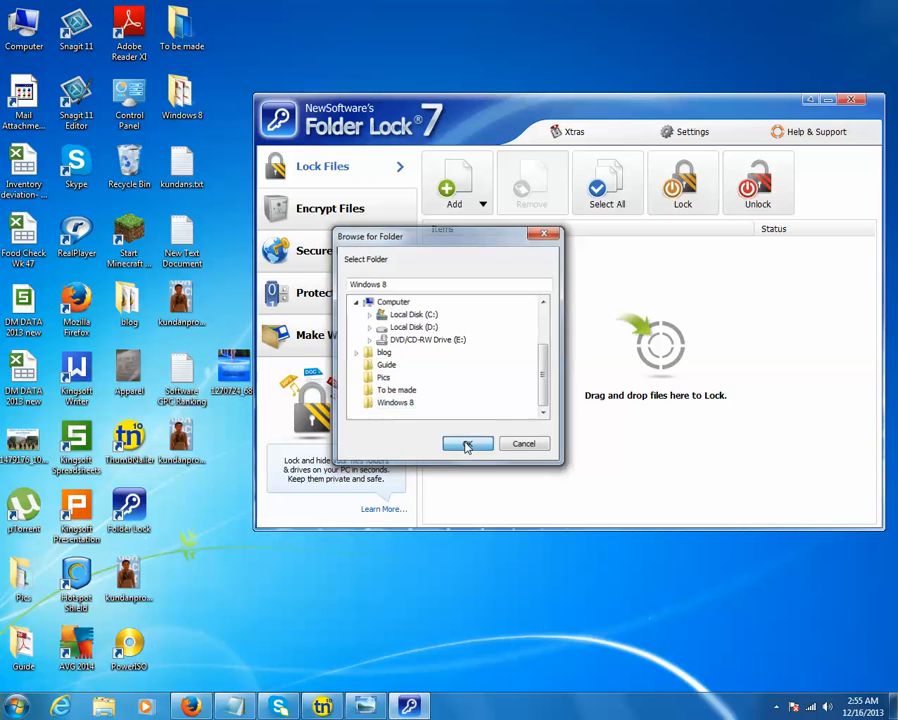
pyautogui.click(467, 443)
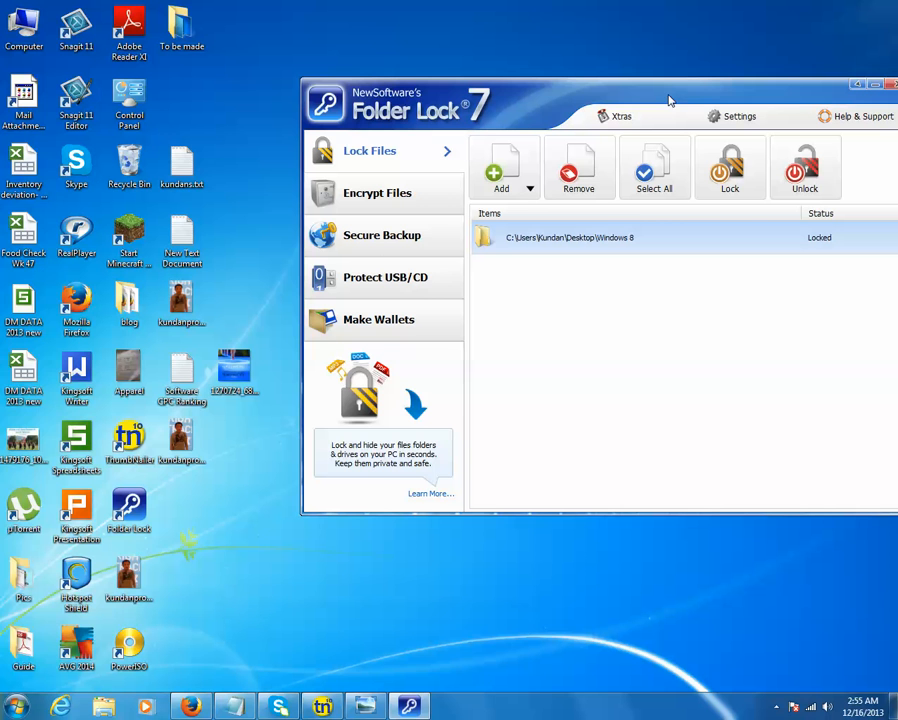
pyautogui.moveTo(186, 598)
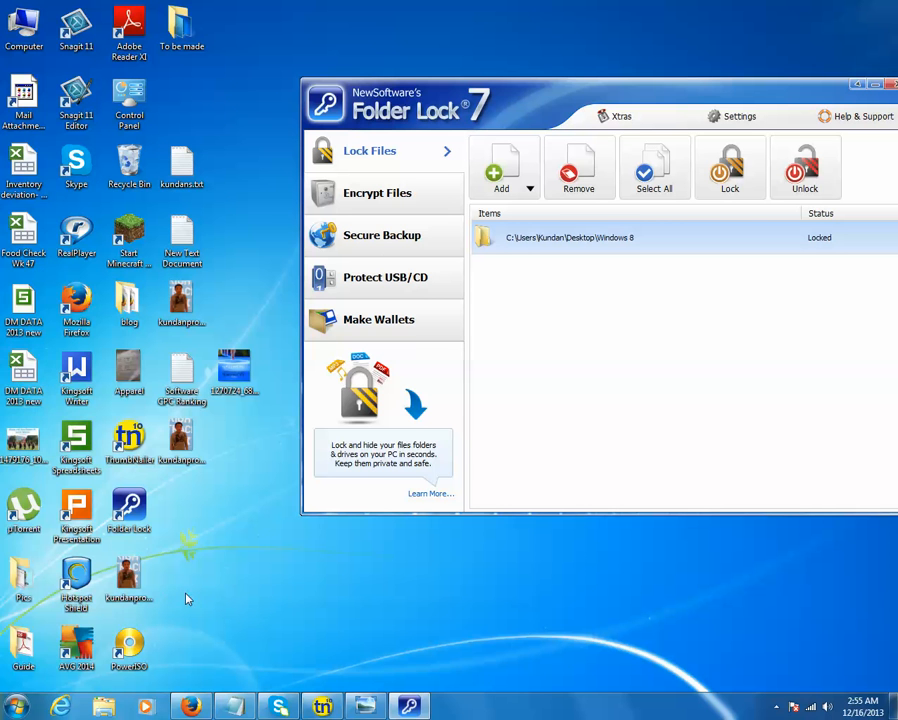
pyautogui.moveTo(223, 527)
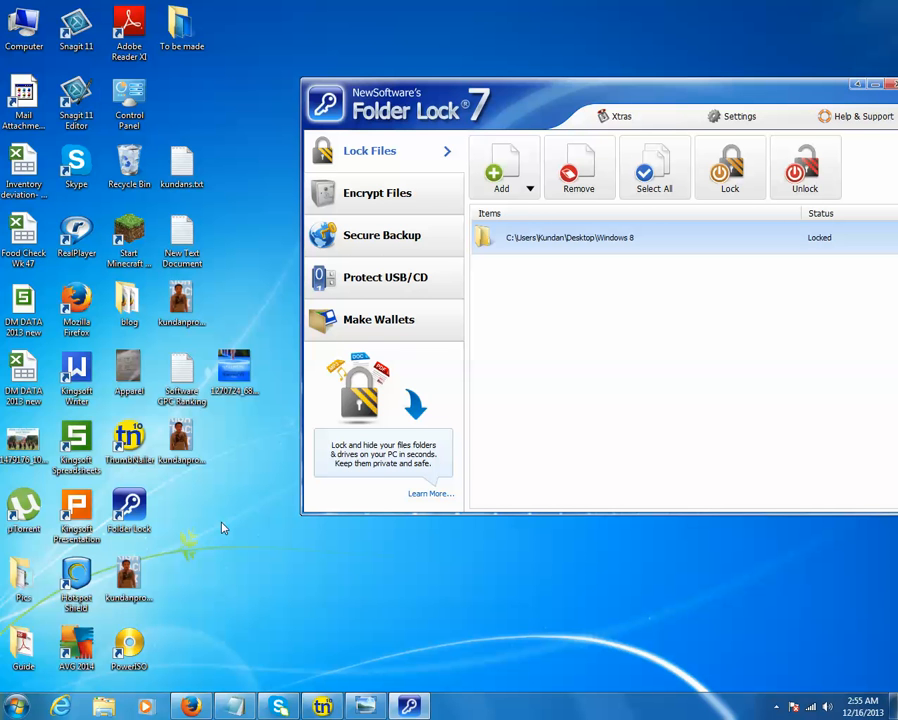
pyautogui.moveTo(597, 258)
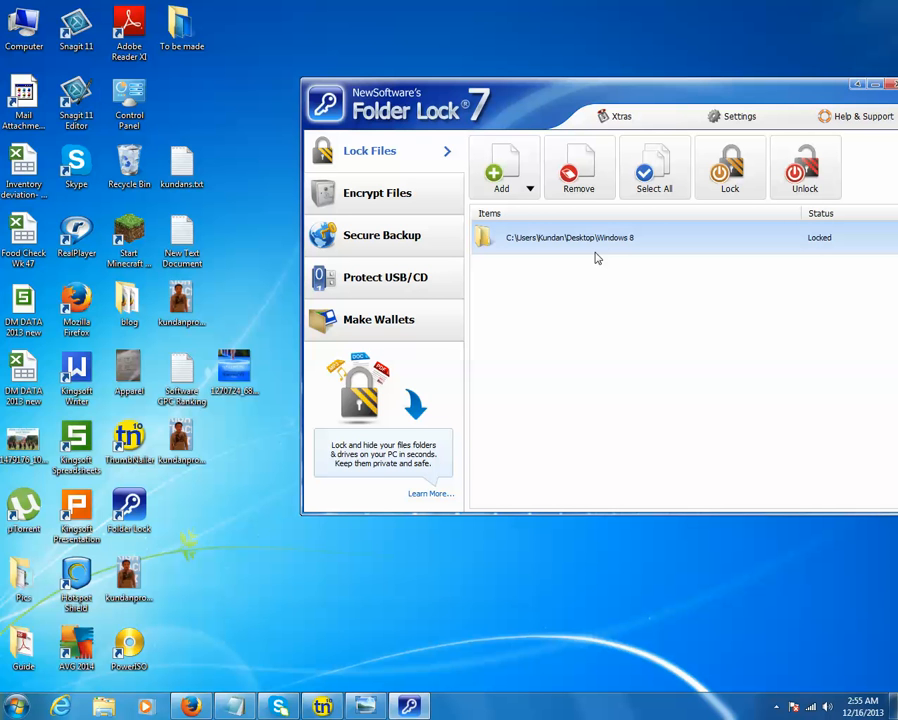
pyautogui.moveTo(227, 123)
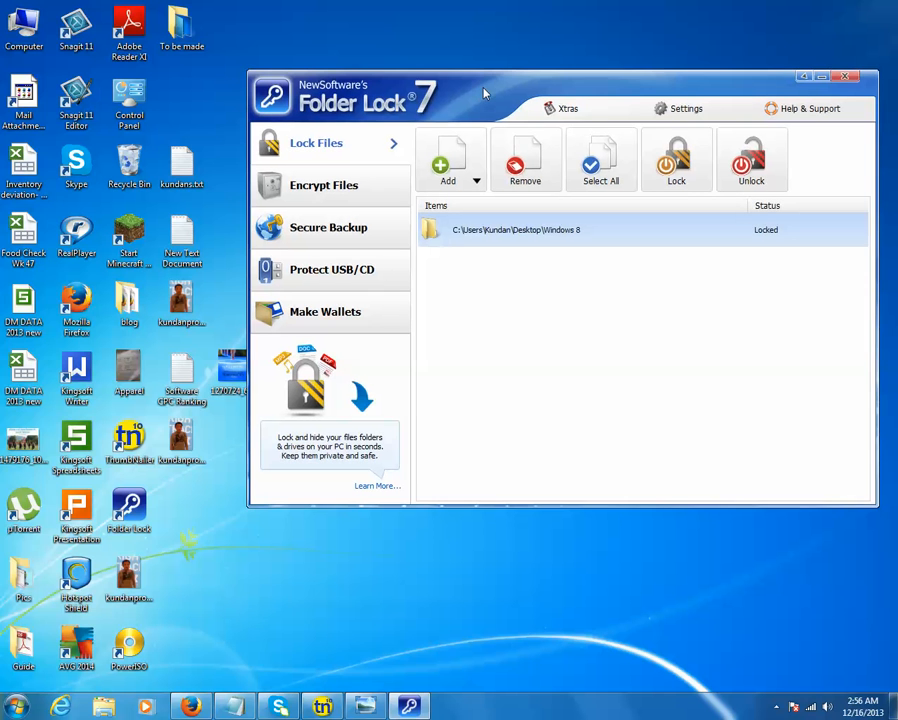
# - Unlock the Windows 8 entry and confirm its icon is back on the desktop
pyautogui.click(515, 229)
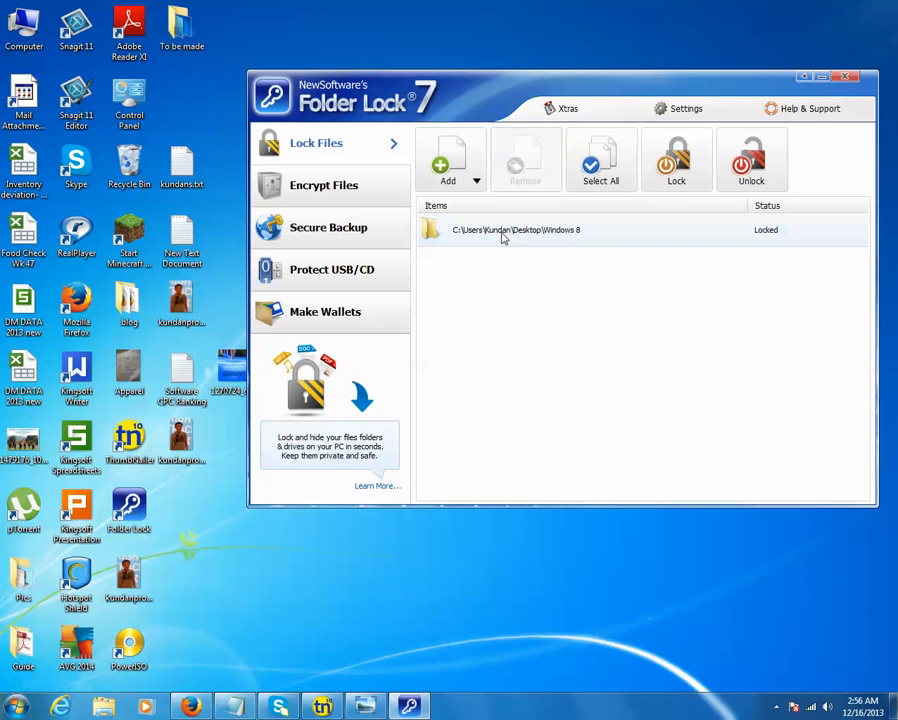
pyautogui.click(515, 229)
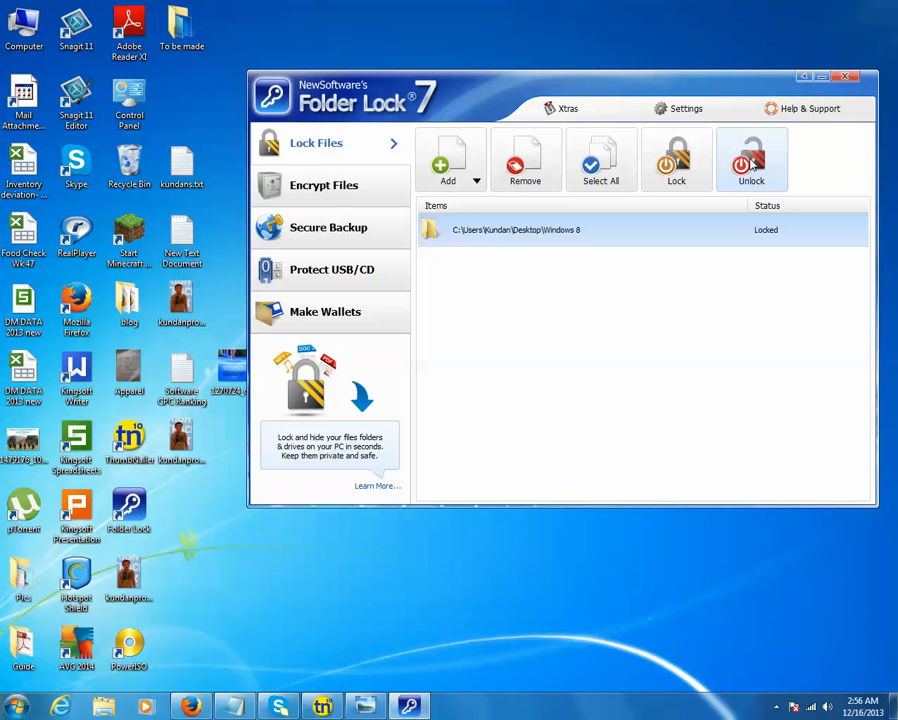
pyautogui.click(751, 160)
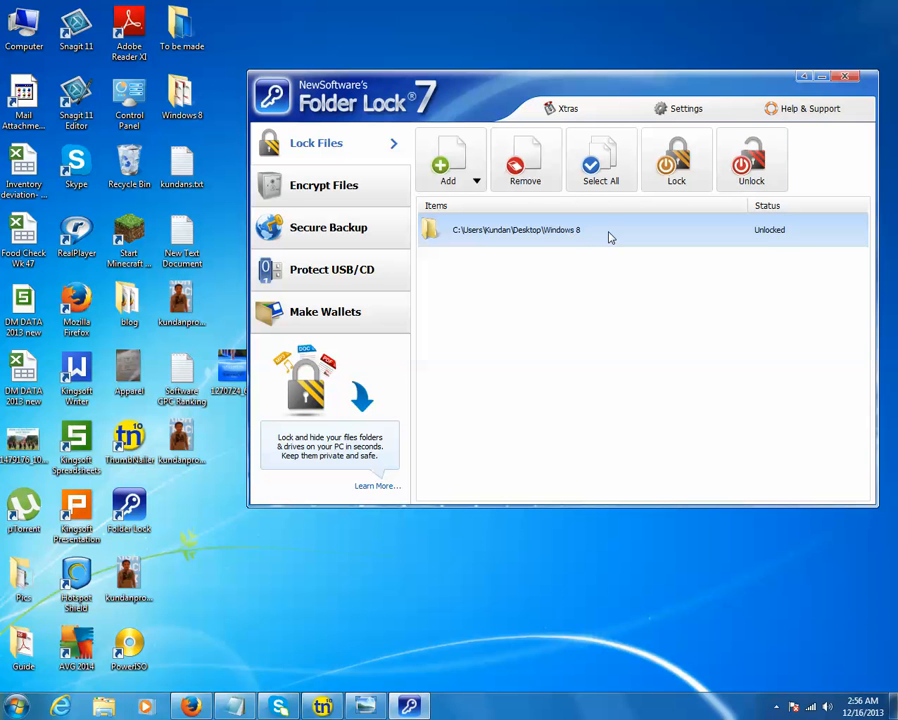
pyautogui.moveTo(786, 237)
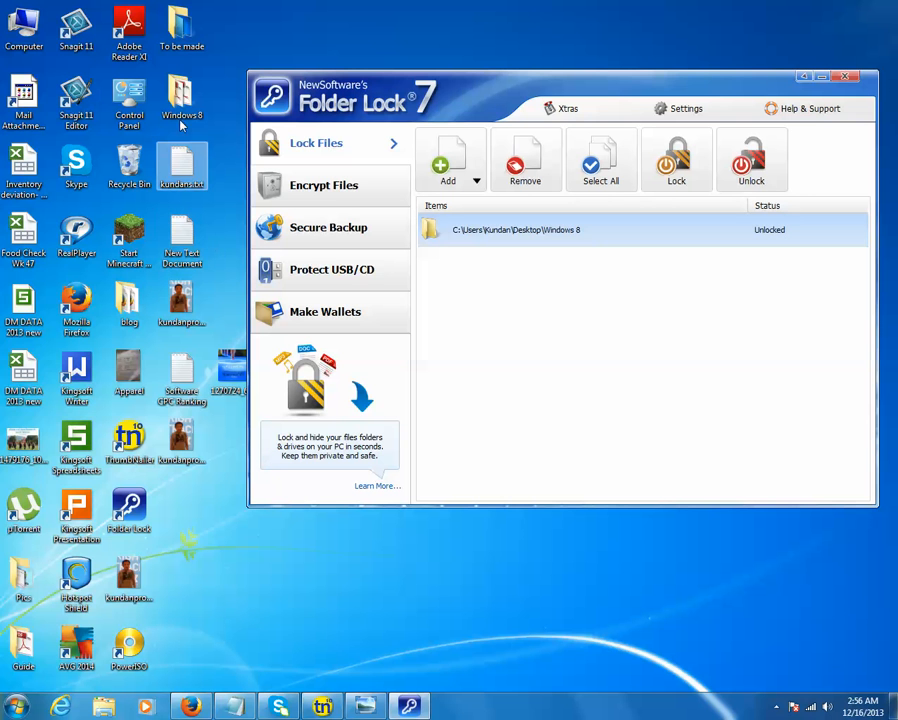
pyautogui.click(181, 100)
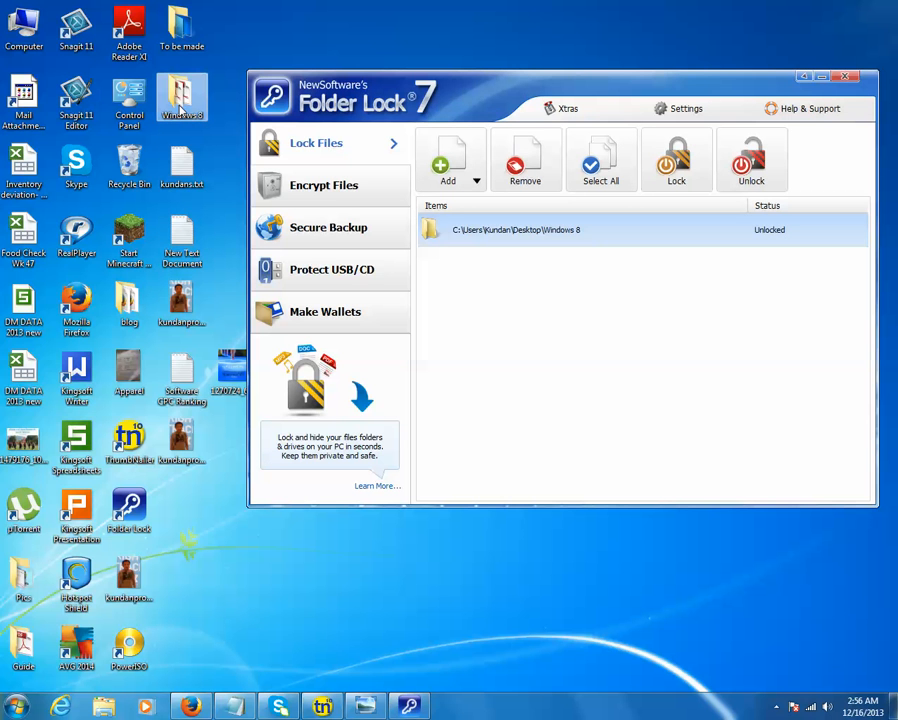
pyautogui.moveTo(528, 301)
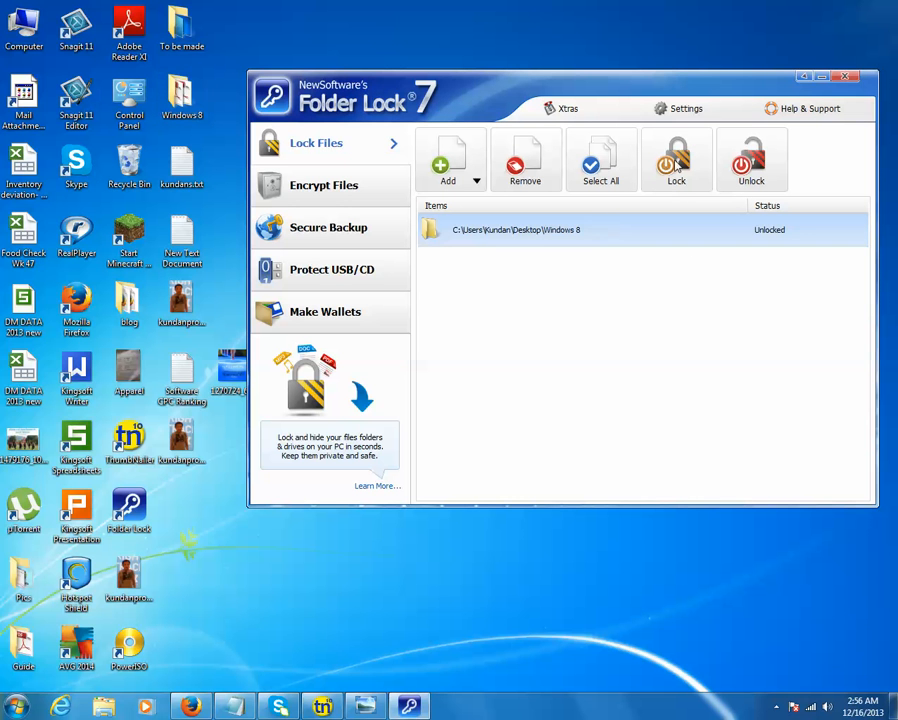
pyautogui.moveTo(676, 160)
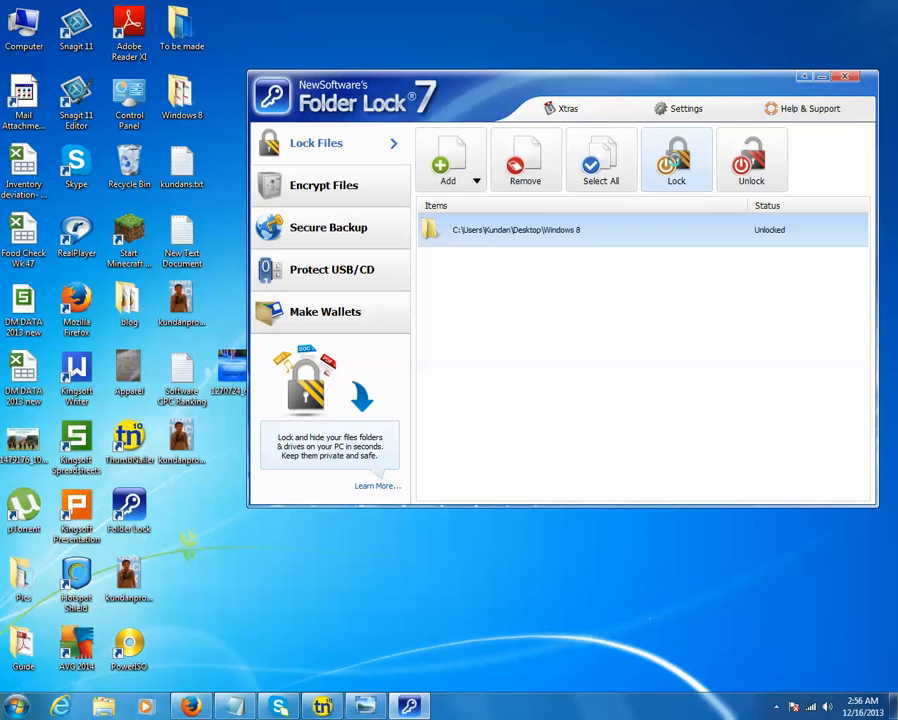
# - Lock the Windows 8 folder again so it disappears from the desktop
pyautogui.click(676, 160)
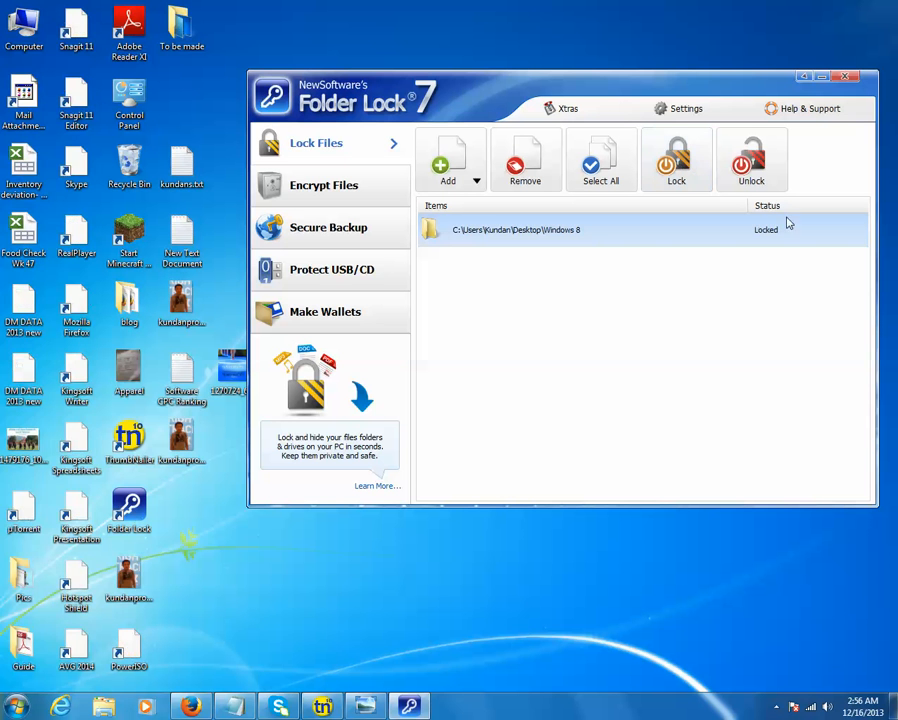